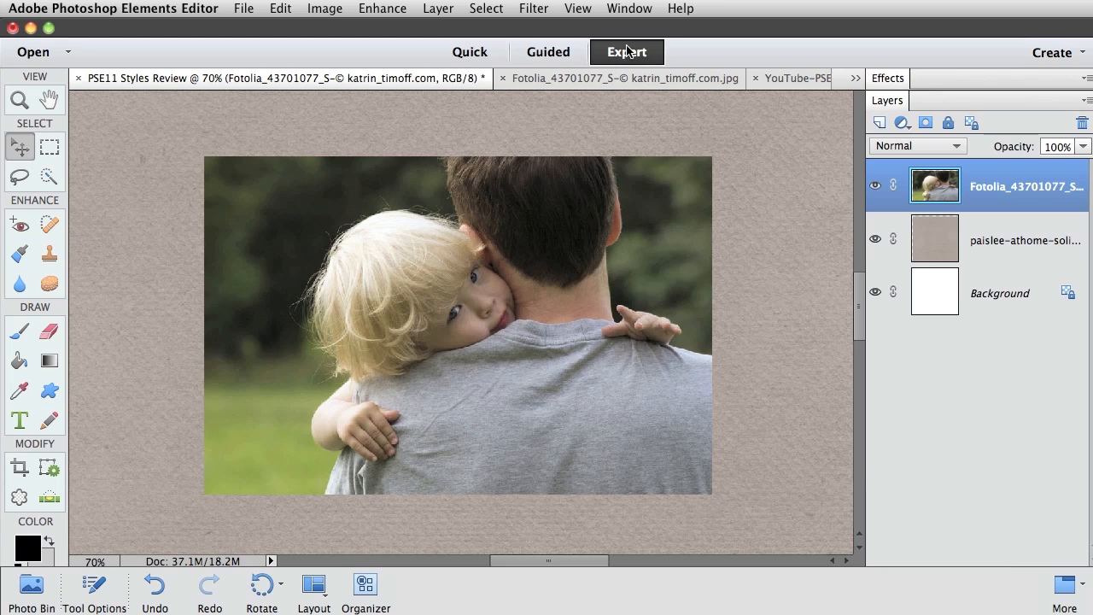
{"action": "mouse_move", "coordinate": [629, 9]}
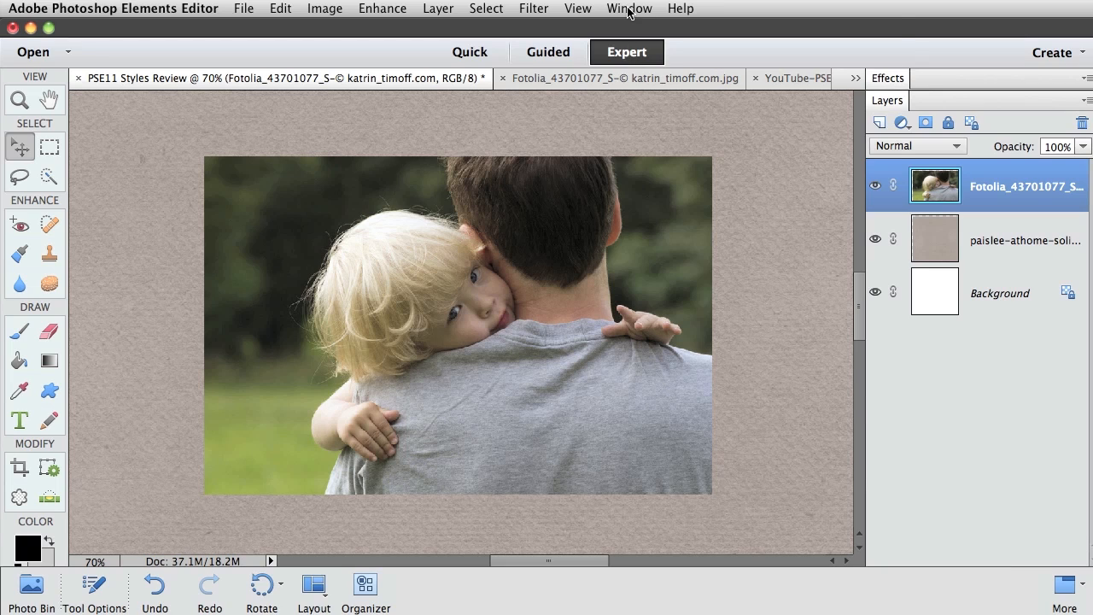
Show the Effects panel's Styles library and briefly open the category list, leaving Bevels.
{"action": "left_click", "coordinate": [629, 9]}
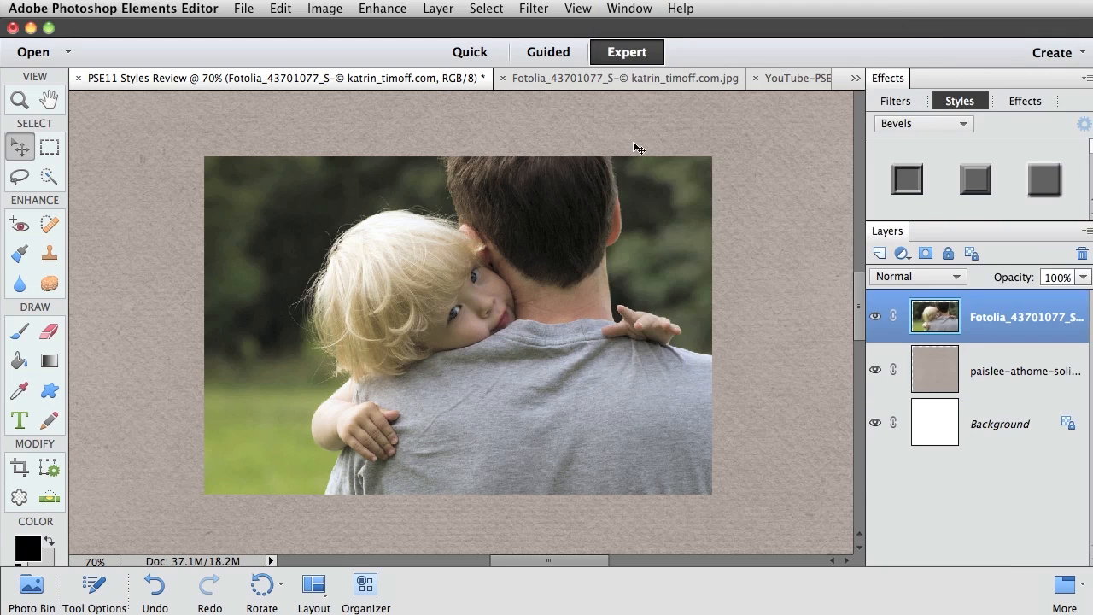
{"action": "mouse_move", "coordinate": [837, 114]}
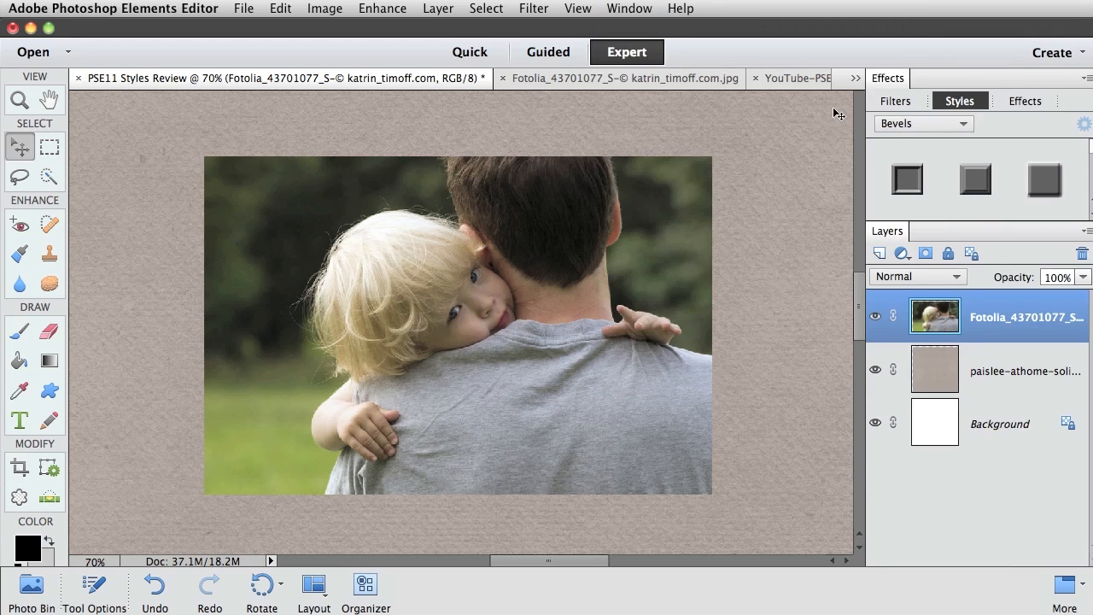
{"action": "mouse_move", "coordinate": [1031, 109]}
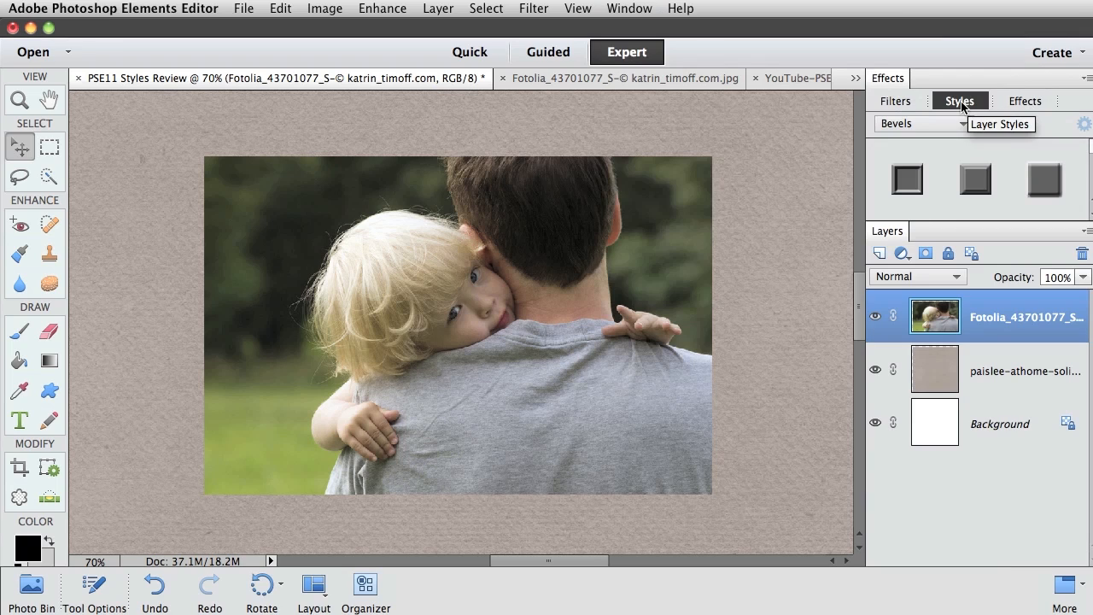
{"action": "mouse_move", "coordinate": [955, 109]}
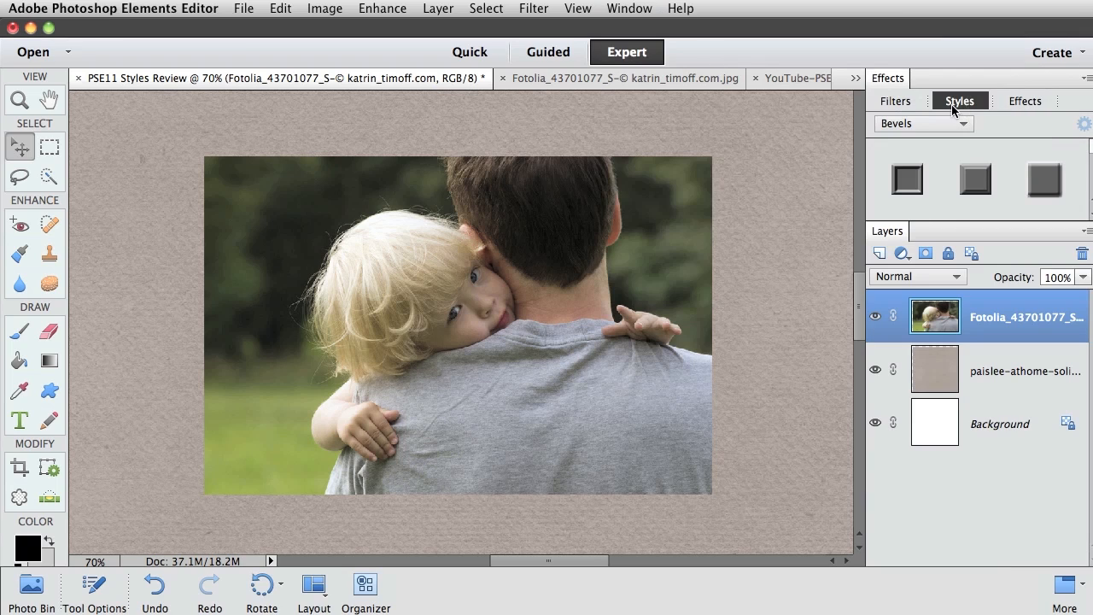
{"action": "left_click", "coordinate": [922, 123]}
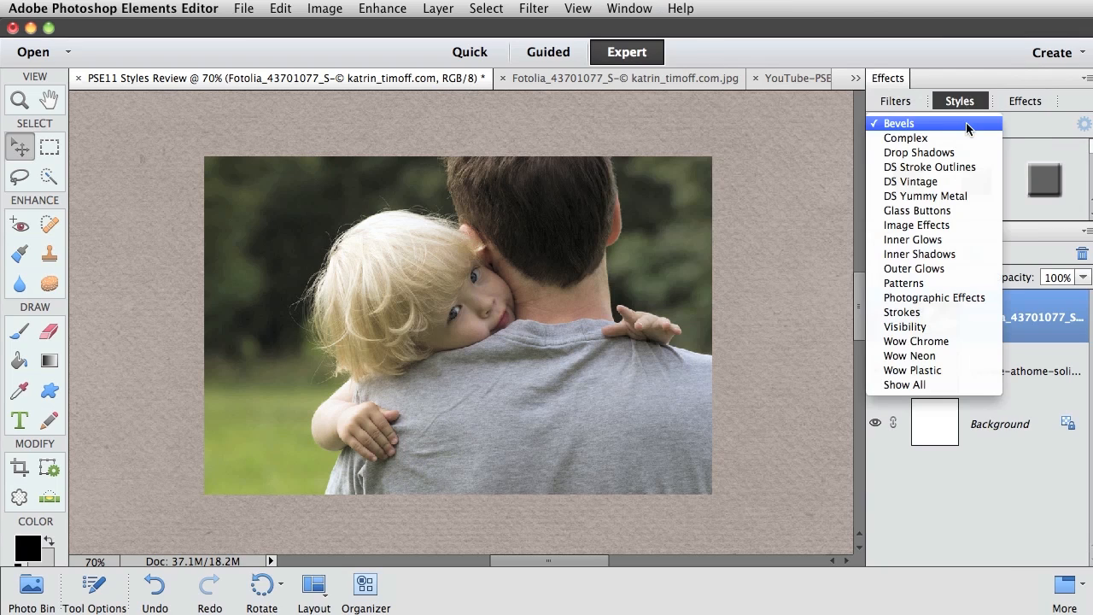
{"action": "left_click", "coordinate": [898, 123]}
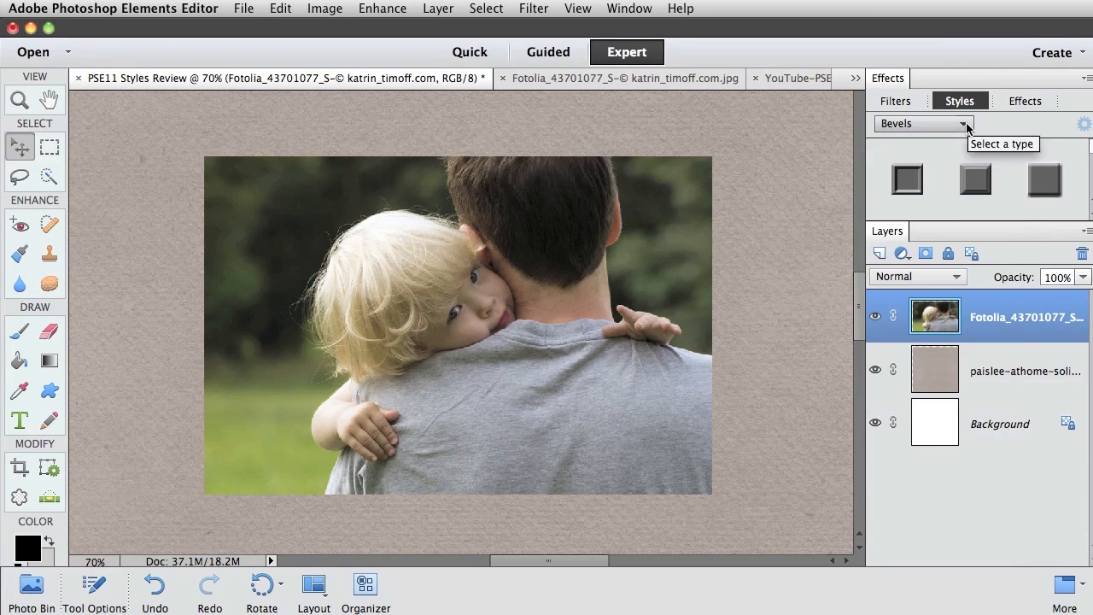
{"action": "mouse_move", "coordinate": [964, 132]}
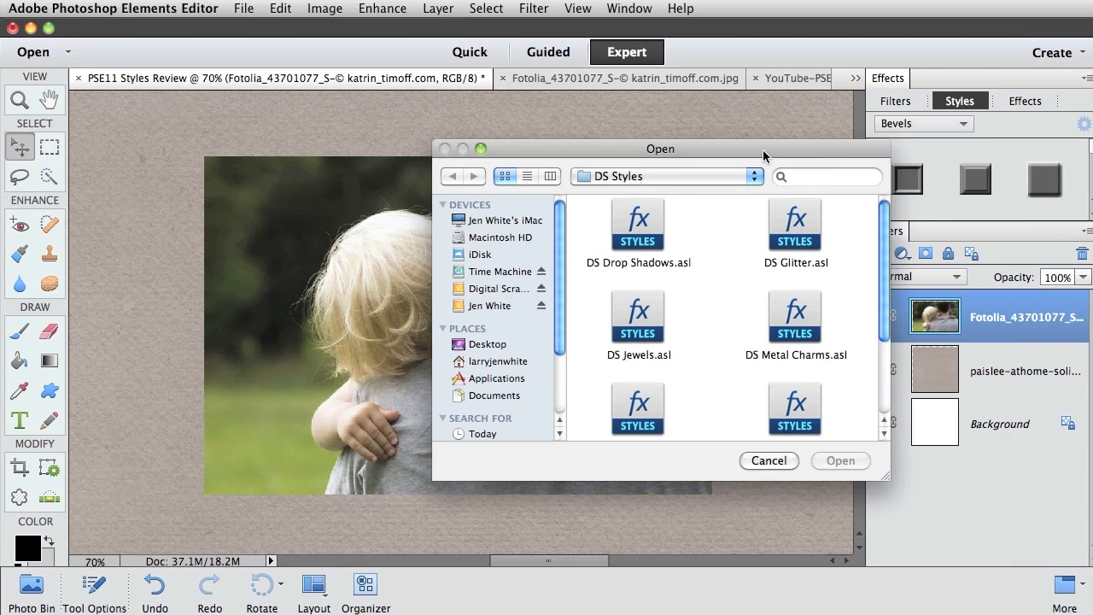
{"action": "mouse_move", "coordinate": [606, 270]}
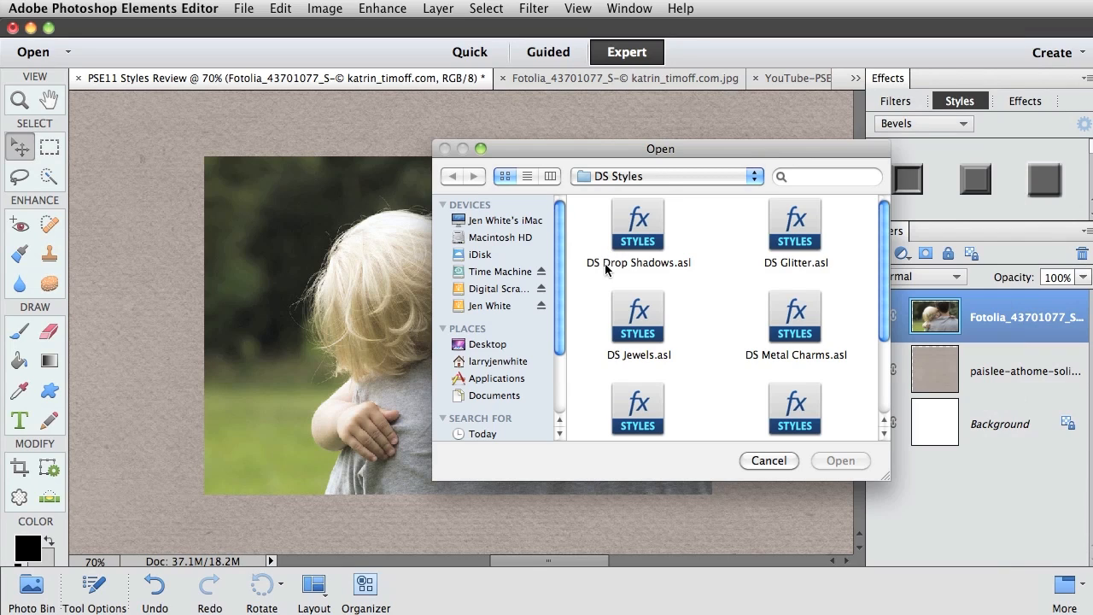
{"action": "mouse_move", "coordinate": [655, 270]}
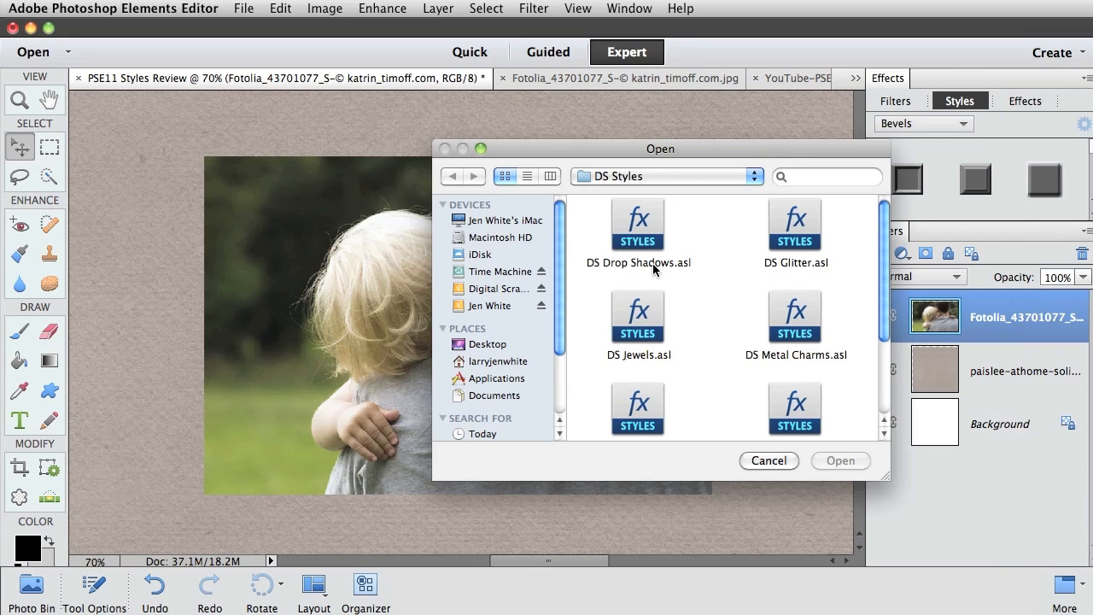
{"action": "mouse_move", "coordinate": [642, 231]}
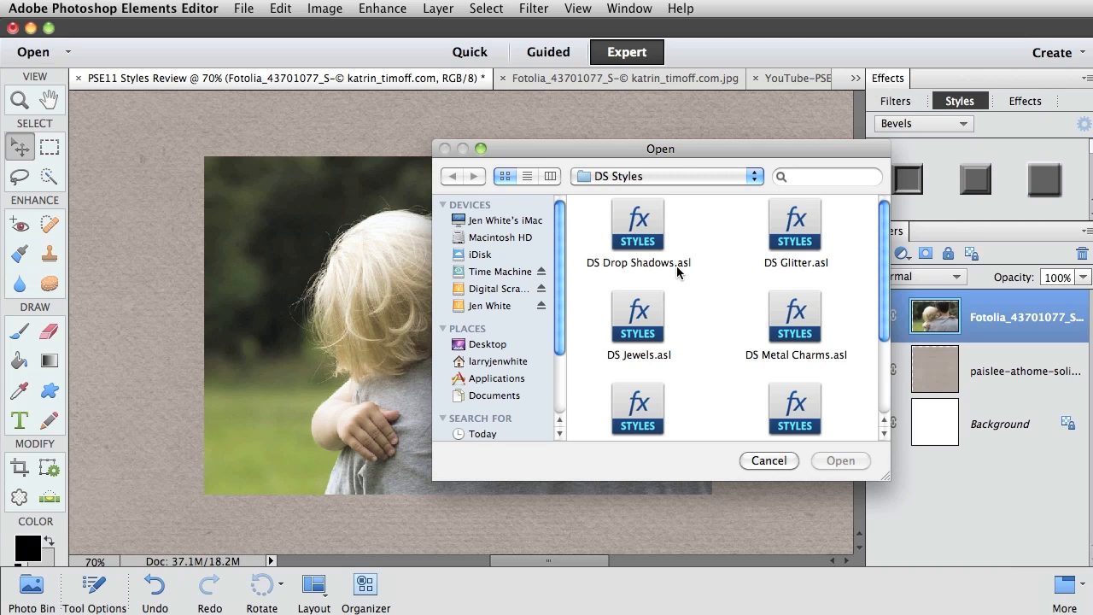
{"action": "mouse_move", "coordinate": [690, 270]}
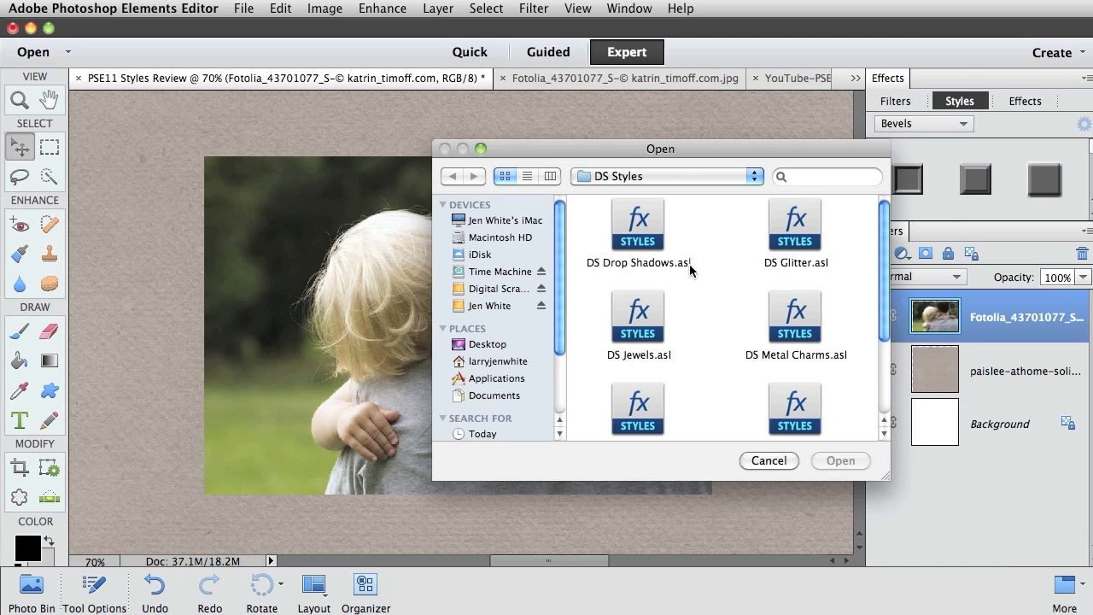
Load DS Drop Shadows.asl from the DS Styles folder.
{"action": "left_click", "coordinate": [636, 224]}
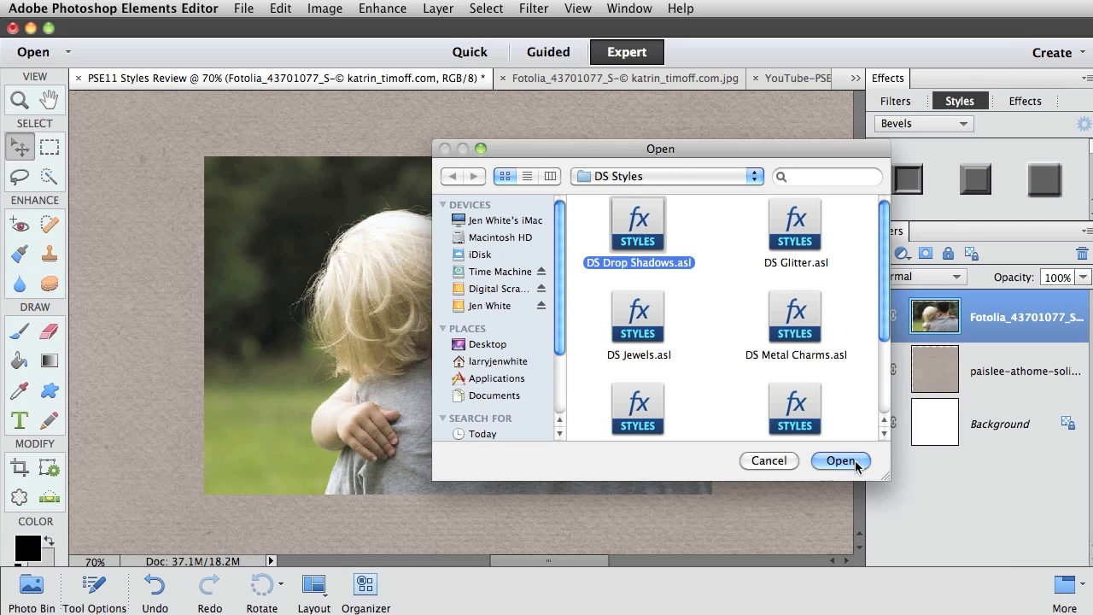
{"action": "left_click", "coordinate": [839, 461]}
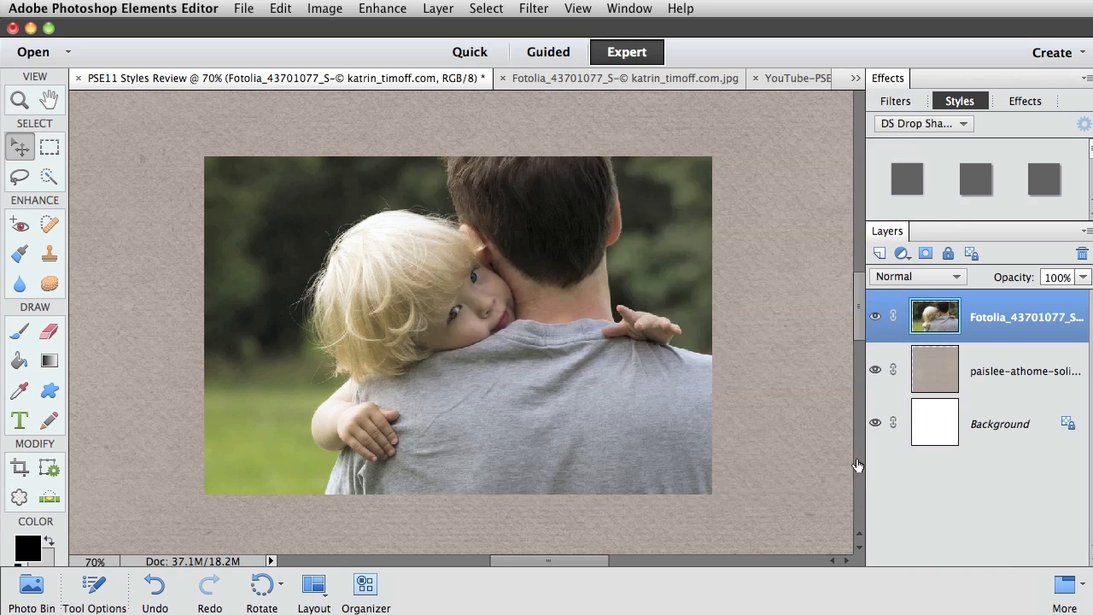
{"action": "left_click", "coordinate": [922, 124]}
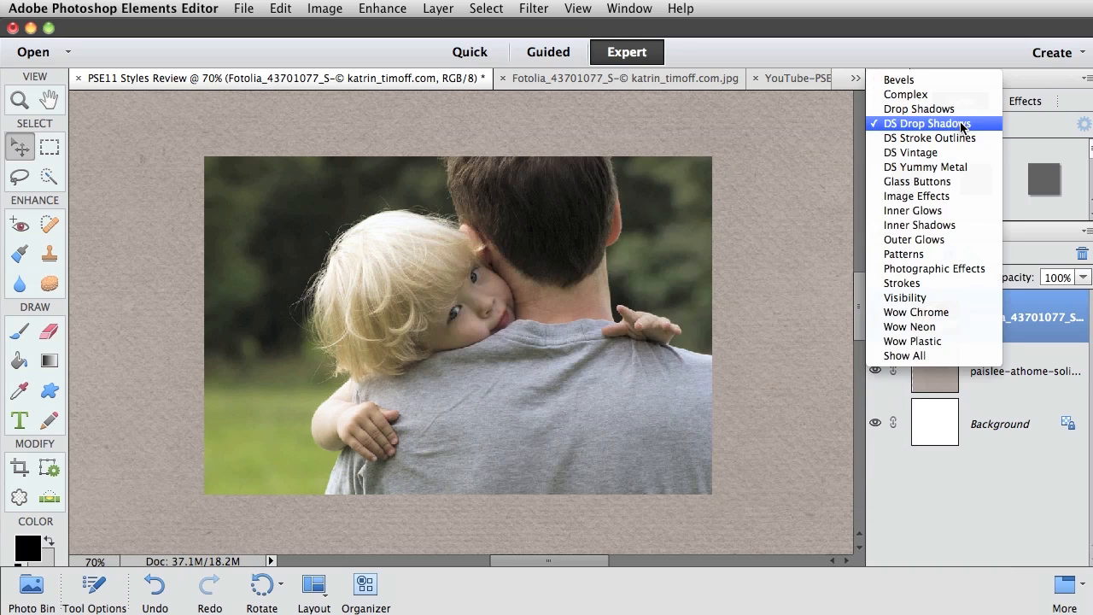
{"action": "mouse_move", "coordinate": [896, 129]}
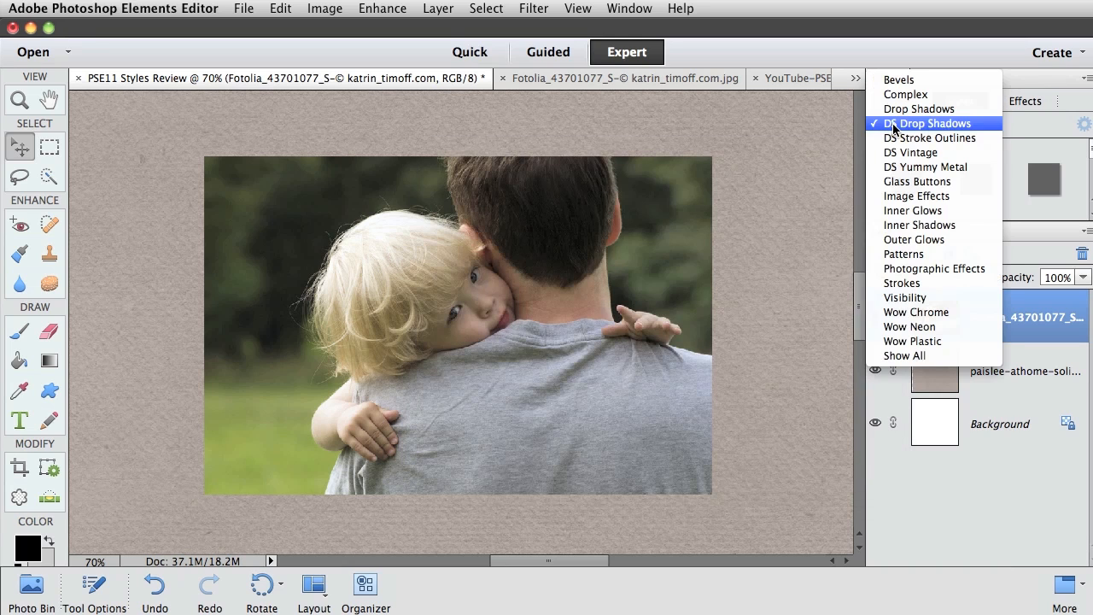
{"action": "mouse_move", "coordinate": [959, 131]}
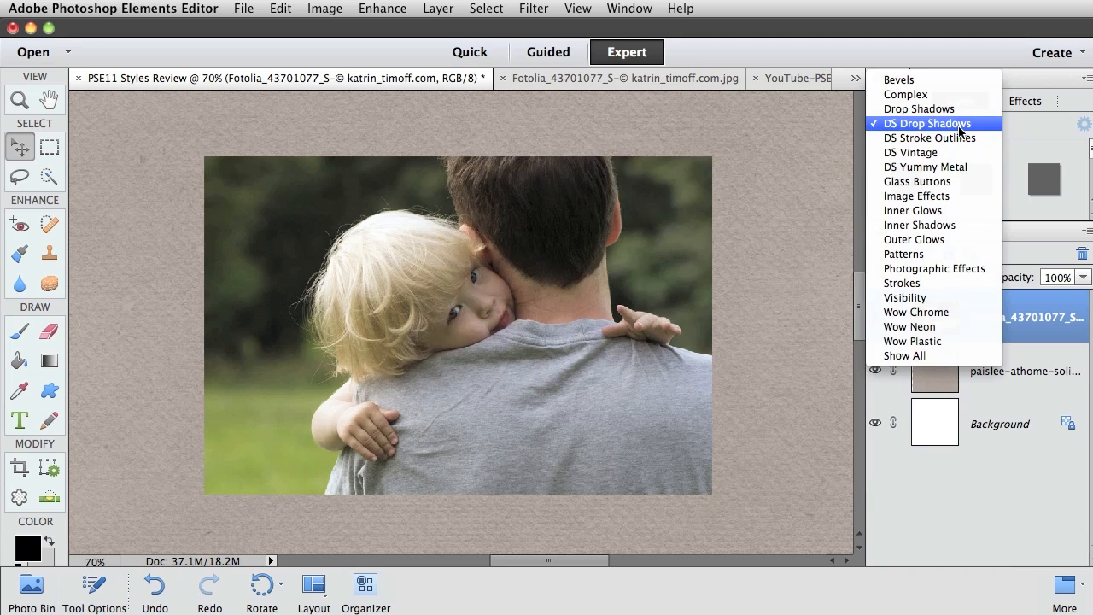
{"action": "mouse_move", "coordinate": [955, 130]}
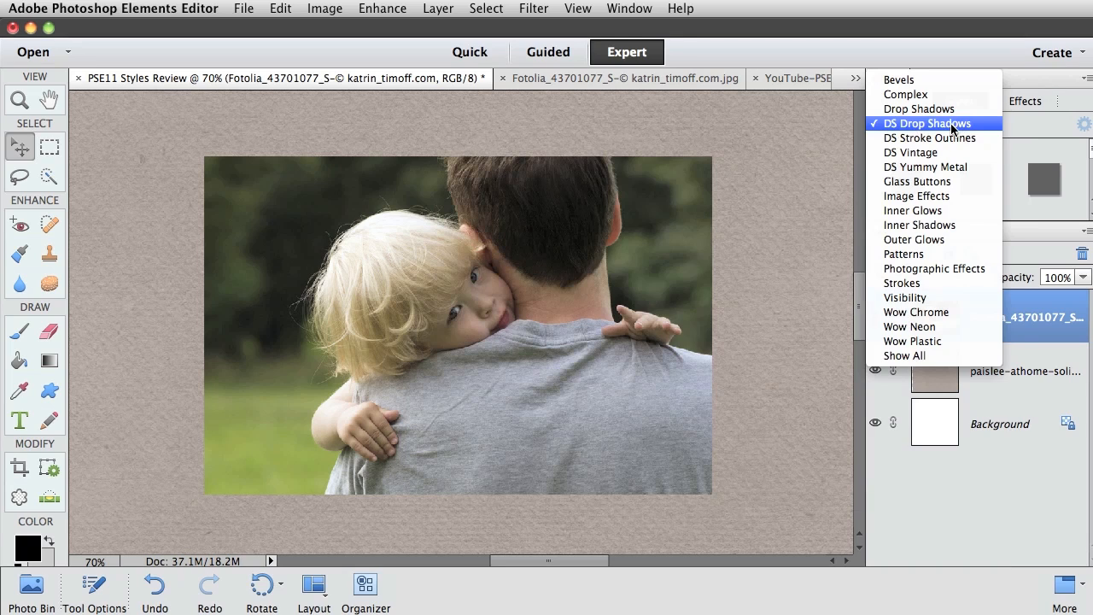
{"action": "left_click", "coordinate": [928, 123]}
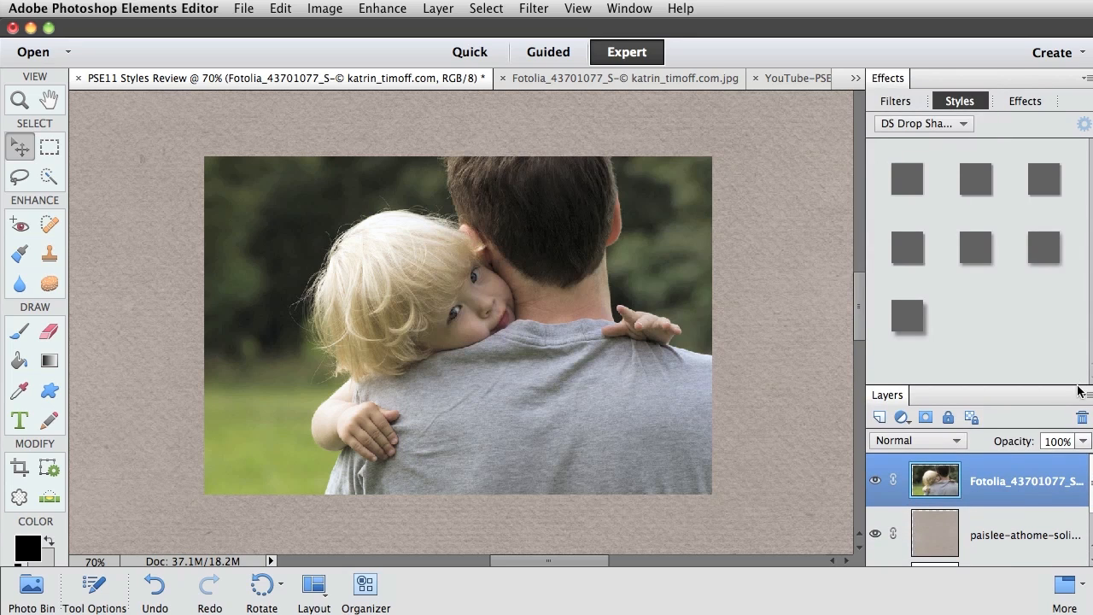
{"action": "mouse_move", "coordinate": [1019, 328]}
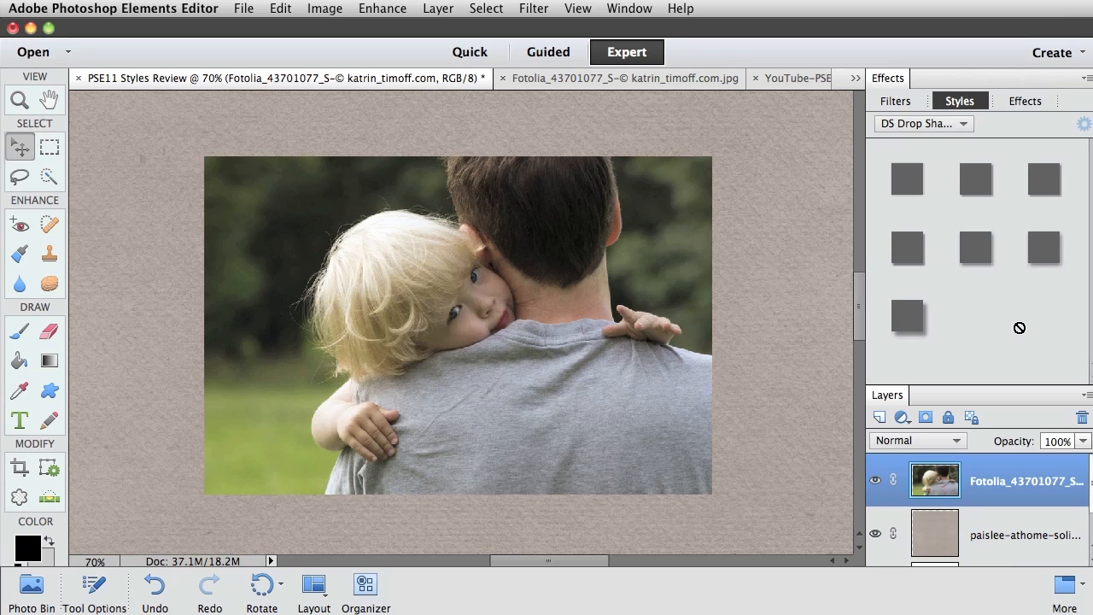
{"action": "mouse_move", "coordinate": [916, 307]}
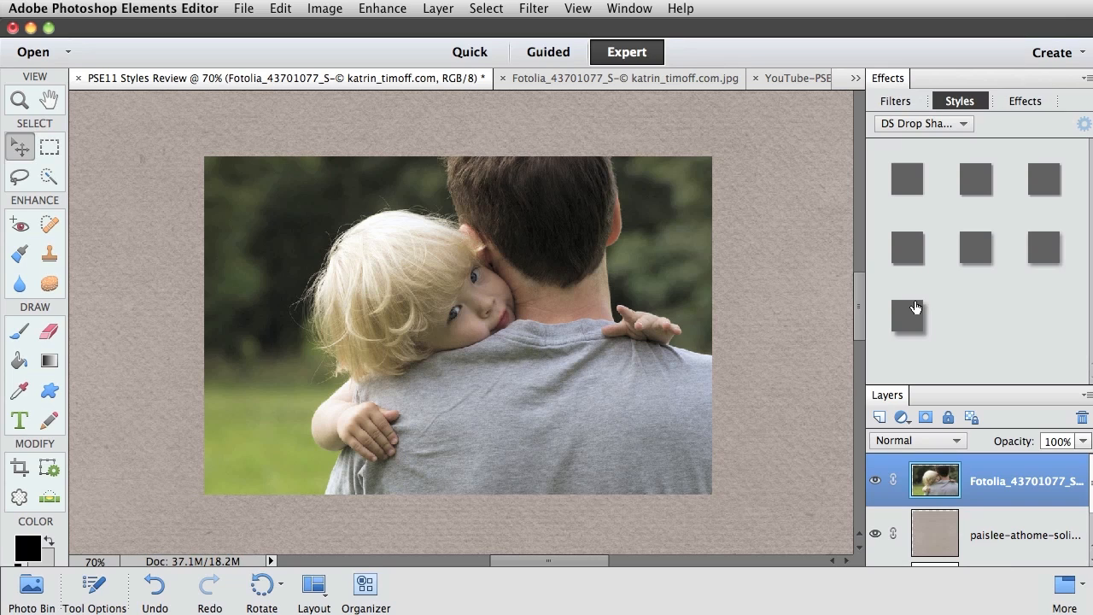
{"action": "mouse_move", "coordinate": [908, 180]}
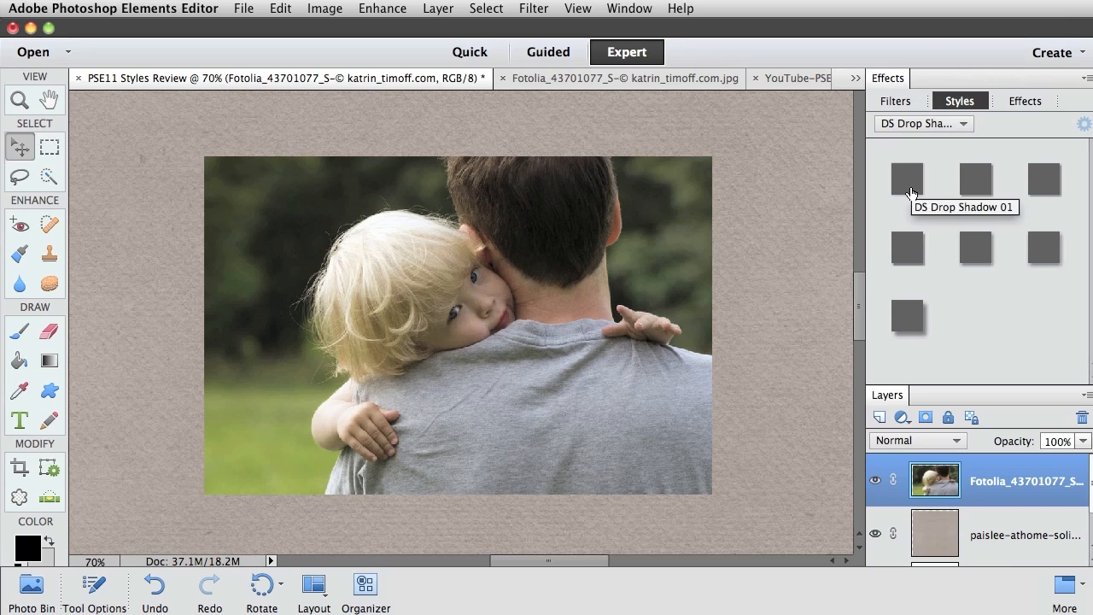
{"action": "mouse_move", "coordinate": [907, 181]}
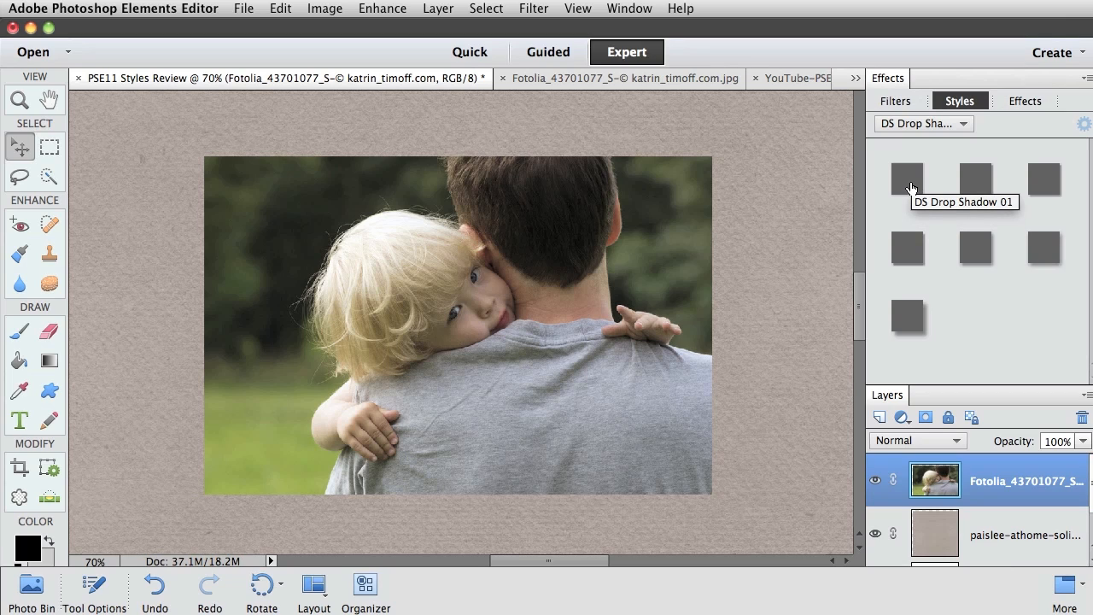
{"action": "mouse_move", "coordinate": [976, 179]}
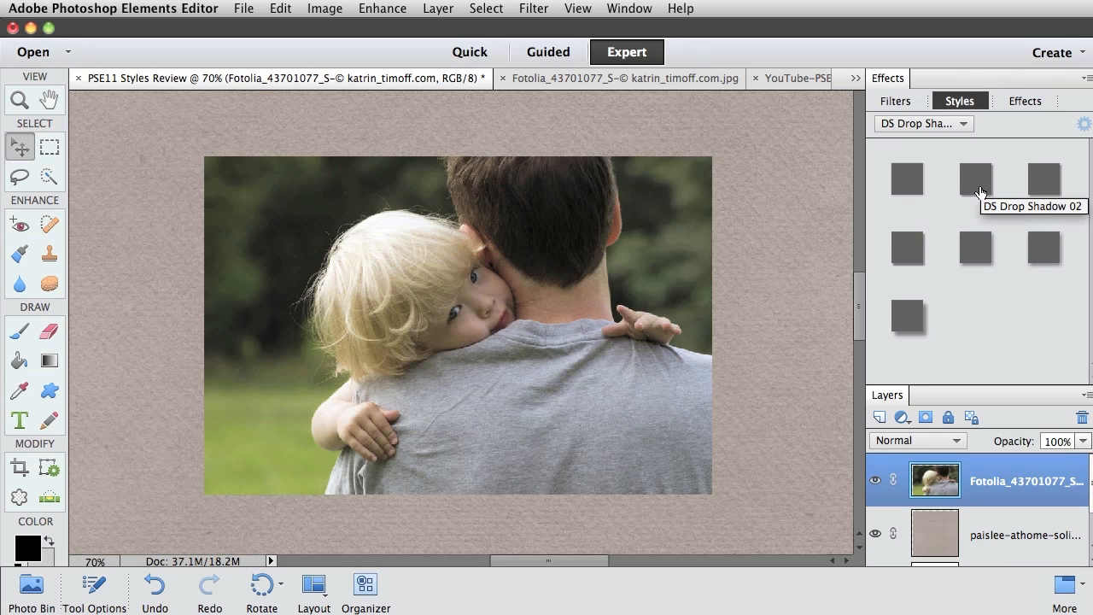
{"action": "mouse_move", "coordinate": [914, 247]}
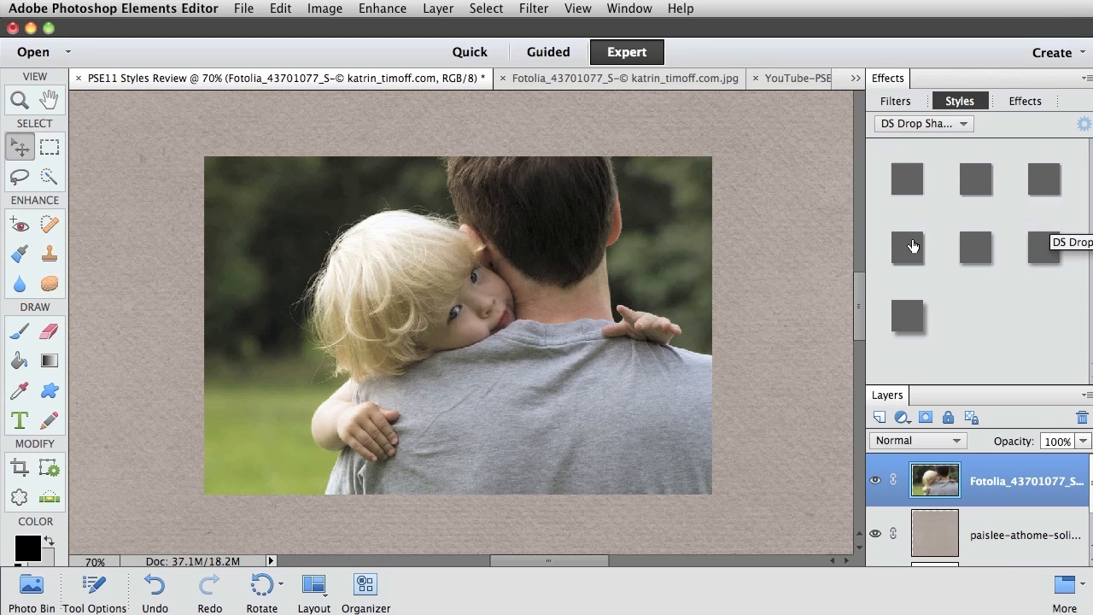
{"action": "mouse_move", "coordinate": [905, 314]}
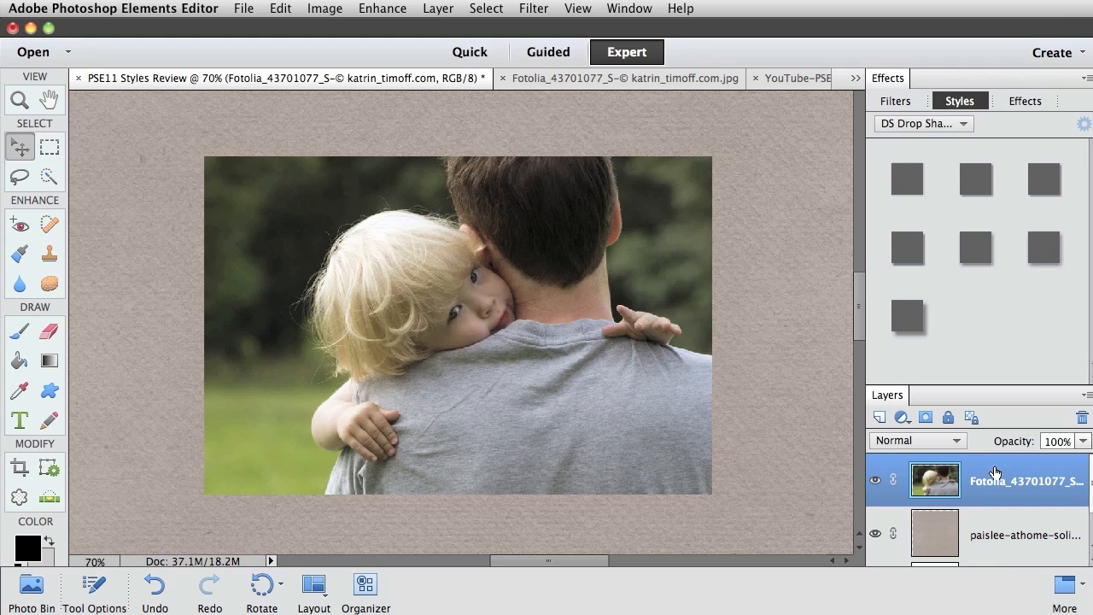
{"action": "mouse_move", "coordinate": [790, 323]}
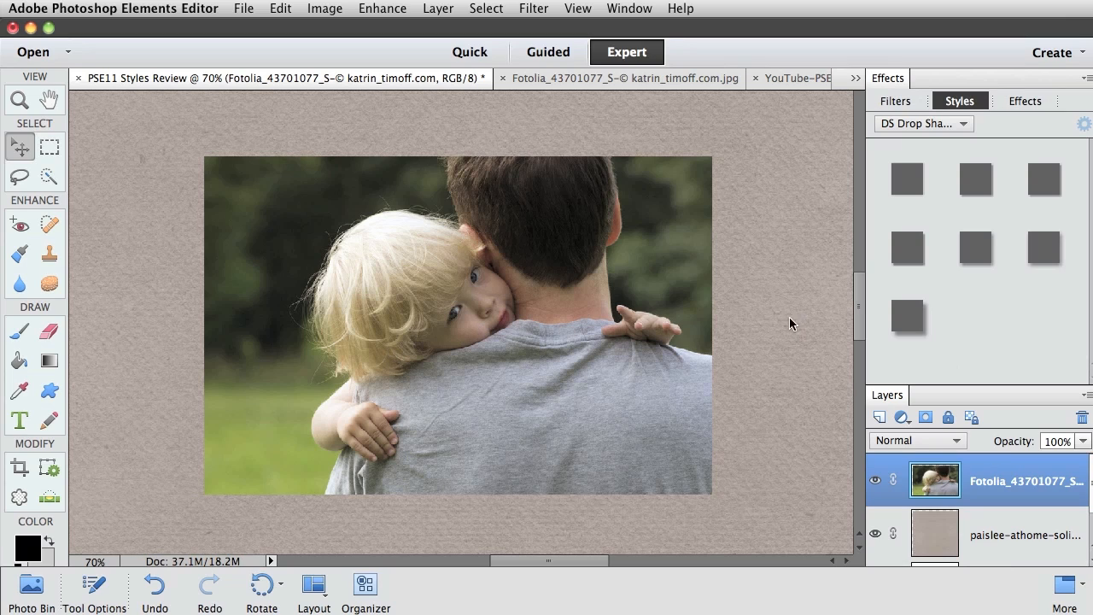
{"action": "mouse_move", "coordinate": [975, 185]}
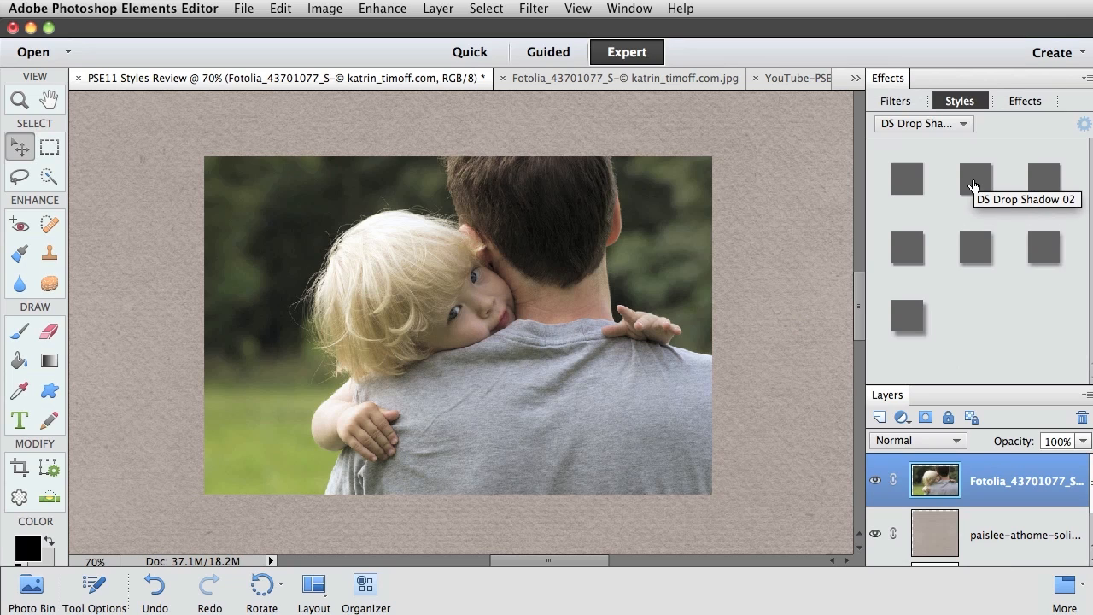
Apply the DS Drop Shadow 02 style to the photo layer.
{"action": "double_click", "coordinate": [976, 179]}
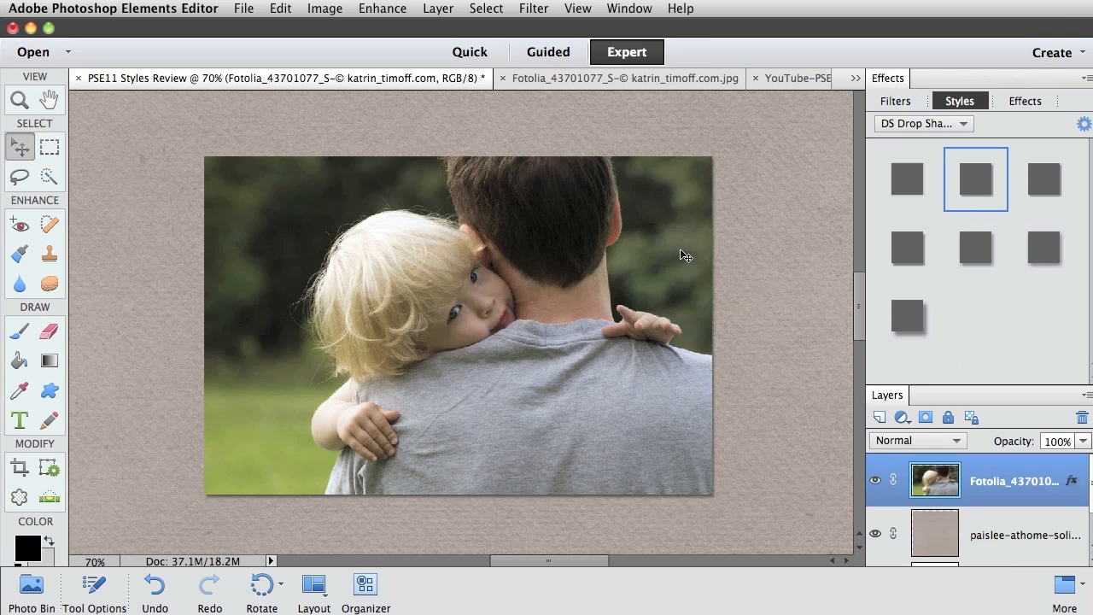
{"action": "mouse_move", "coordinate": [343, 495]}
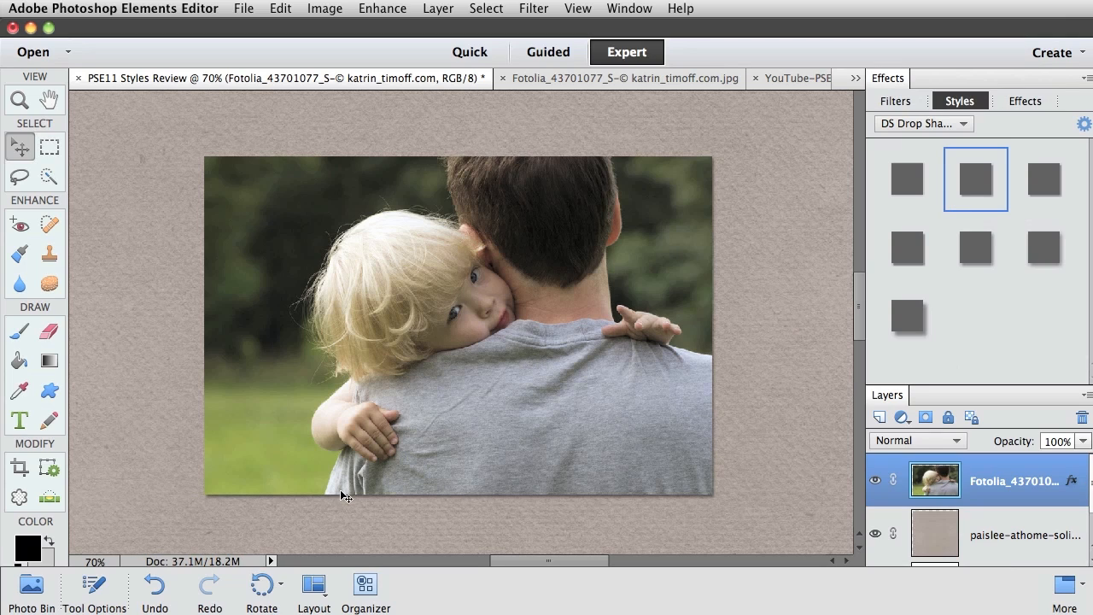
{"action": "mouse_move", "coordinate": [964, 245]}
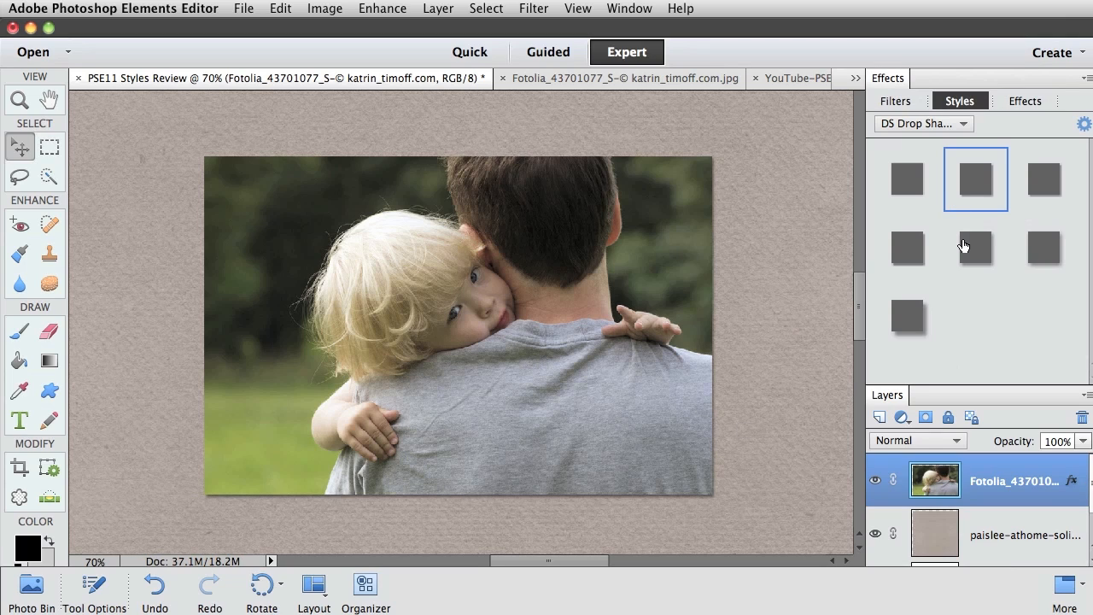
{"action": "mouse_move", "coordinate": [963, 125]}
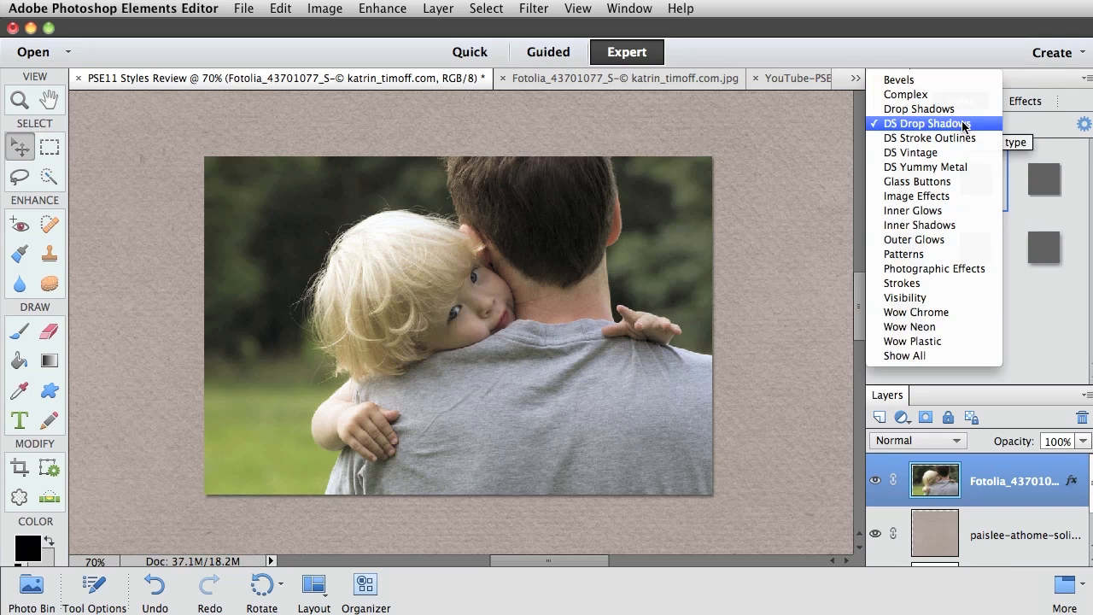
Apply DS Stroke White 20 px from the DS Stroke Outlines set.
{"action": "left_click", "coordinate": [928, 138]}
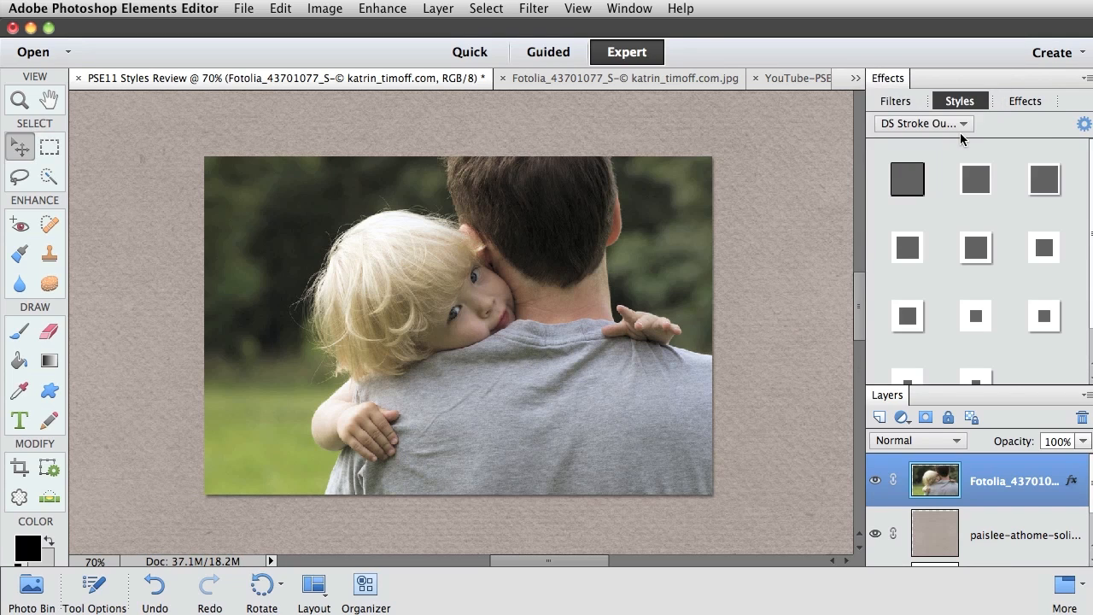
{"action": "mouse_move", "coordinate": [597, 157]}
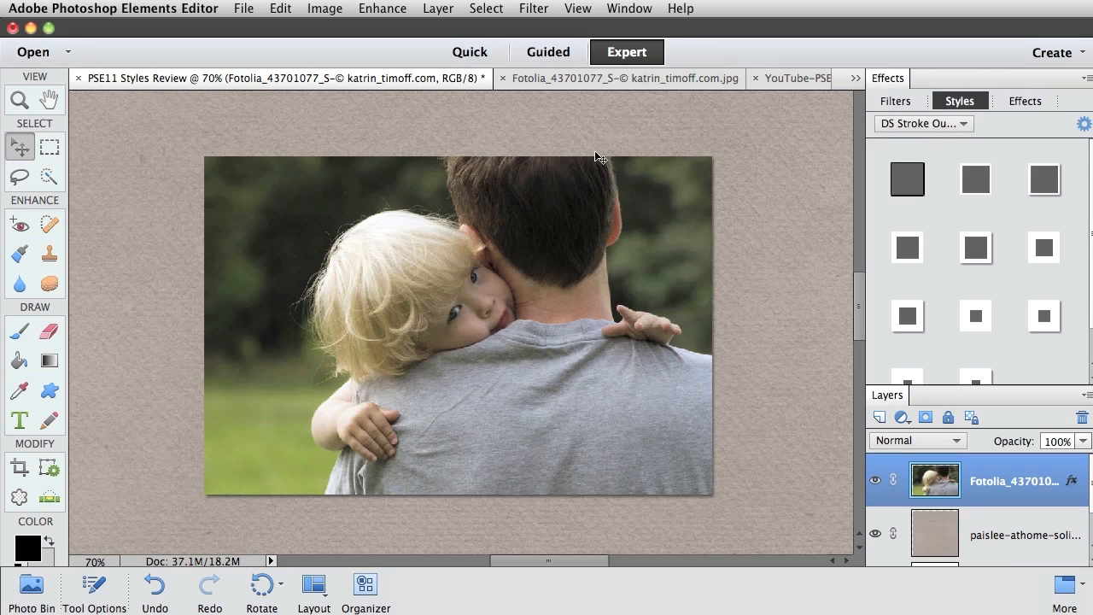
{"action": "mouse_move", "coordinate": [305, 491]}
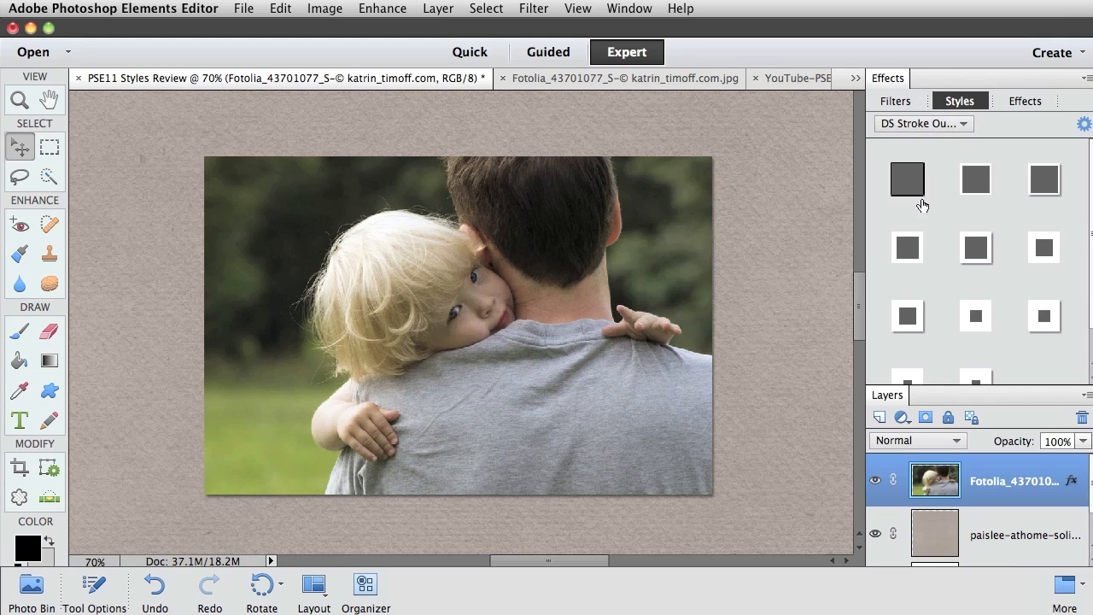
{"action": "mouse_move", "coordinate": [907, 246]}
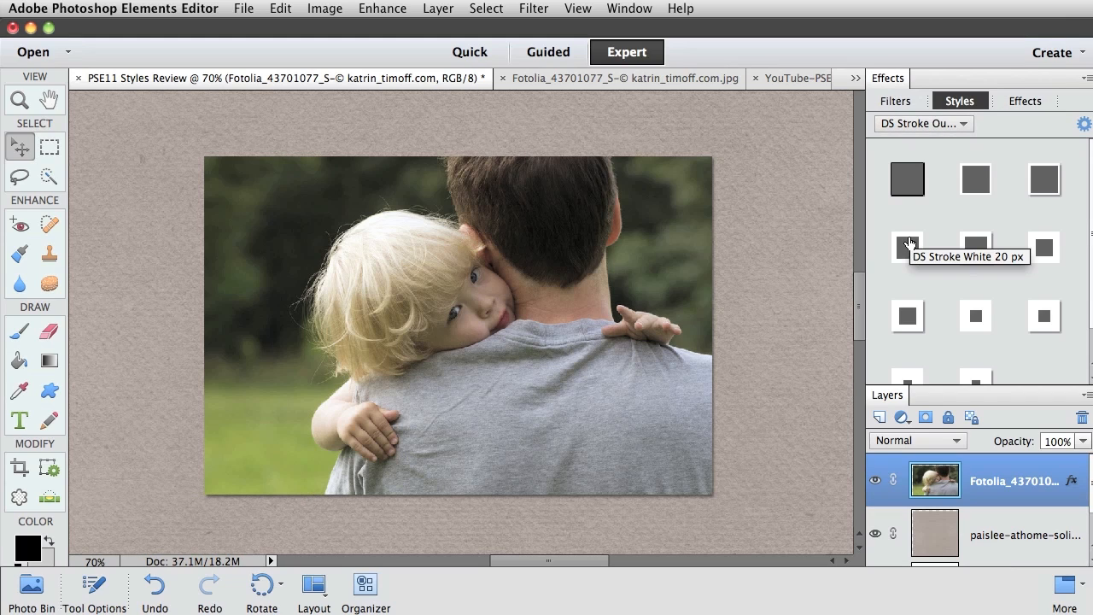
{"action": "left_click", "coordinate": [907, 246]}
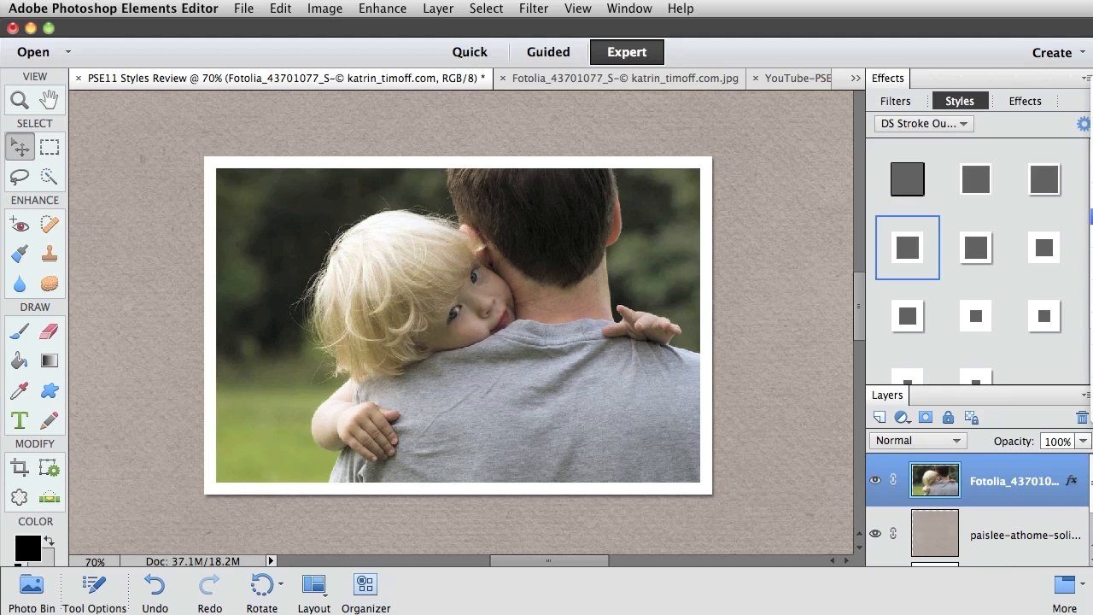
Select the DS Stroke Outlines set and request its deletion from the style-set menu.
{"action": "left_click", "coordinate": [922, 123]}
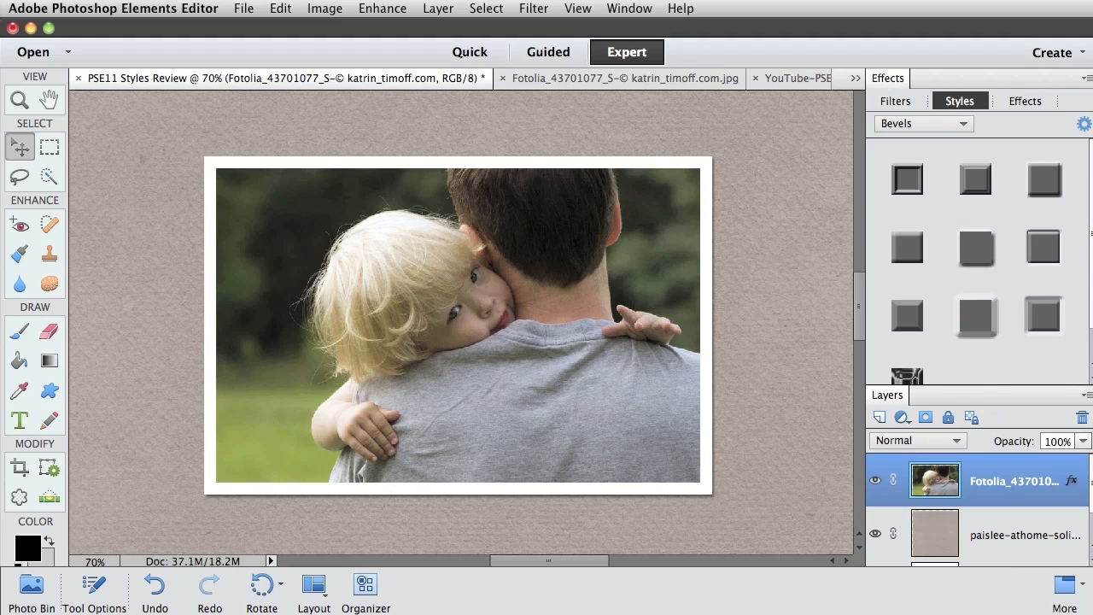
{"action": "mouse_move", "coordinate": [960, 124]}
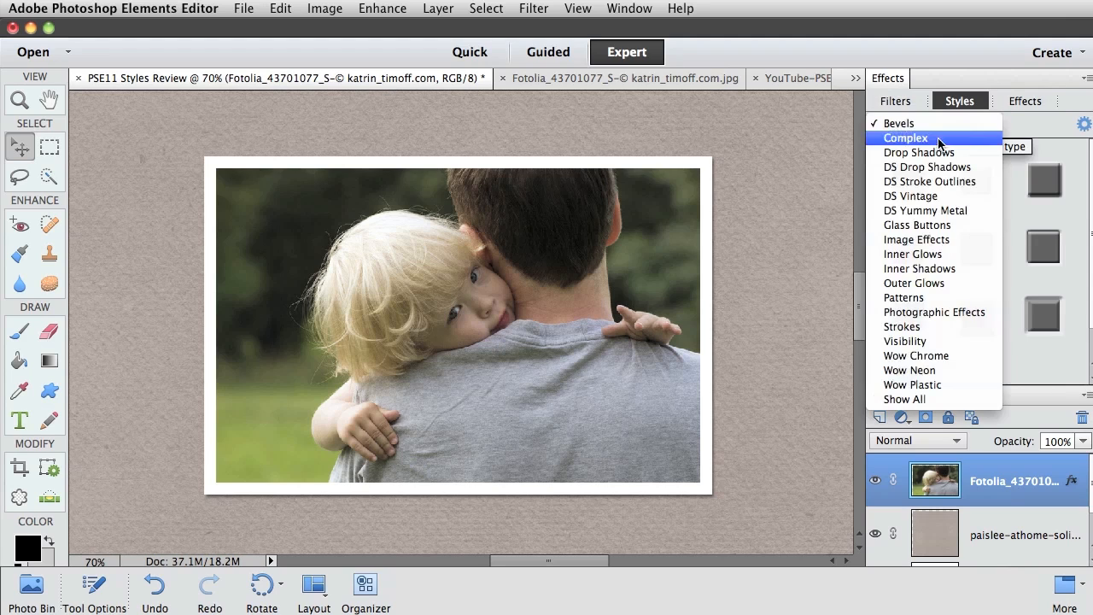
{"action": "mouse_move", "coordinate": [929, 167]}
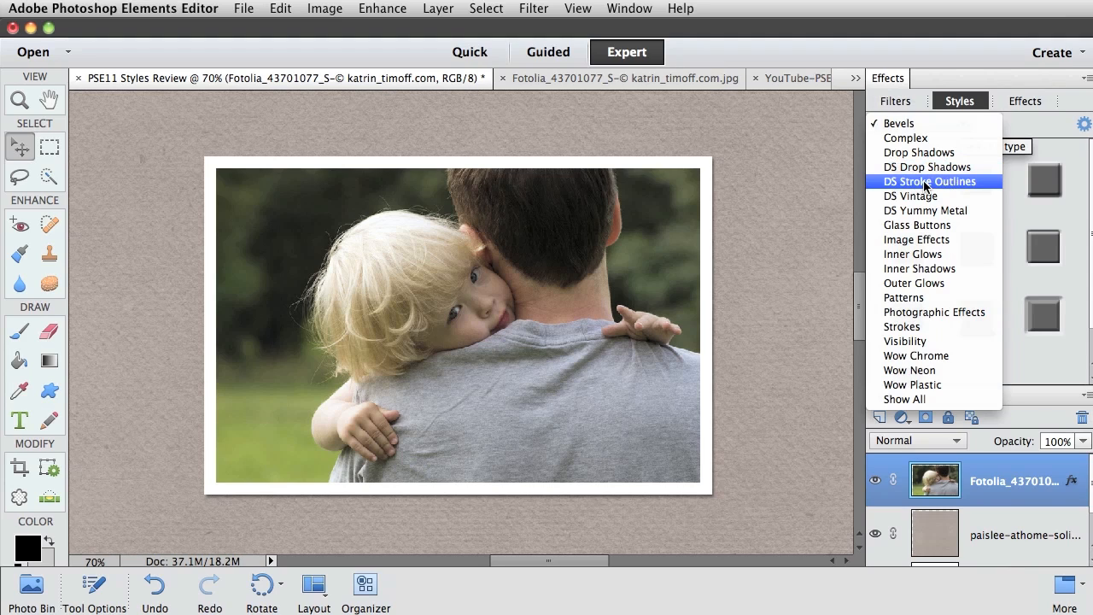
{"action": "left_click", "coordinate": [929, 181]}
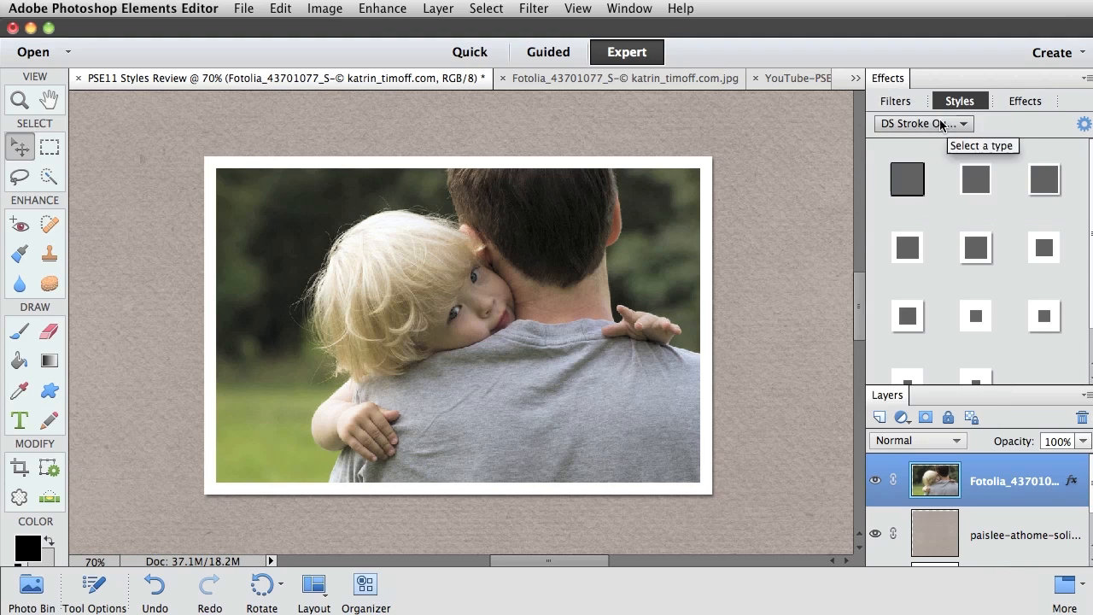
{"action": "left_click", "coordinate": [923, 124]}
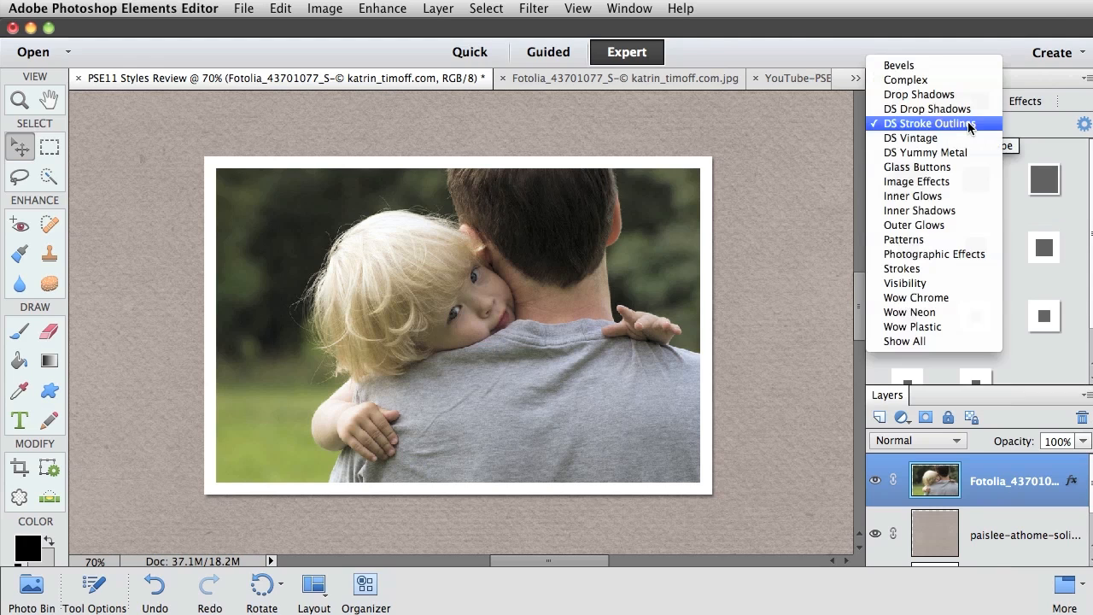
{"action": "left_click", "coordinate": [932, 123]}
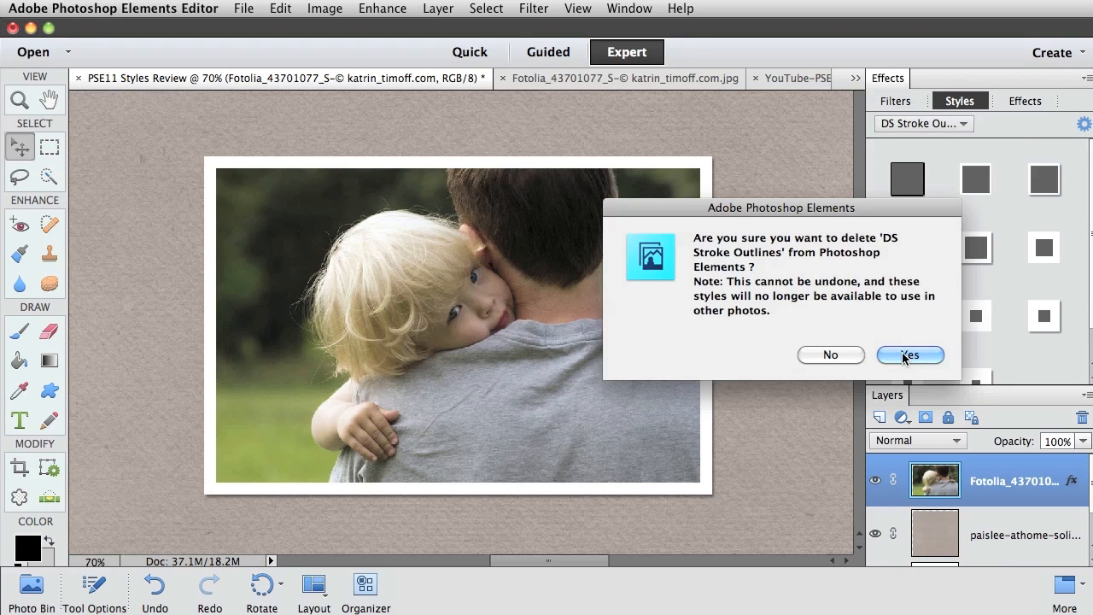
Confirm Yes to delete the DS Stroke Outlines style set.
{"action": "left_click", "coordinate": [909, 355]}
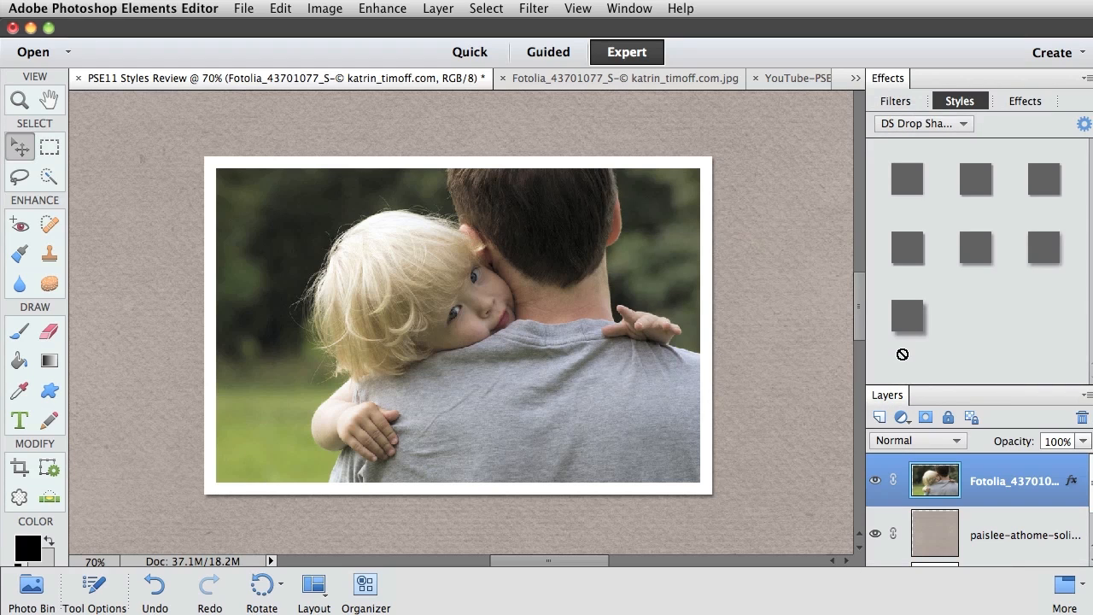